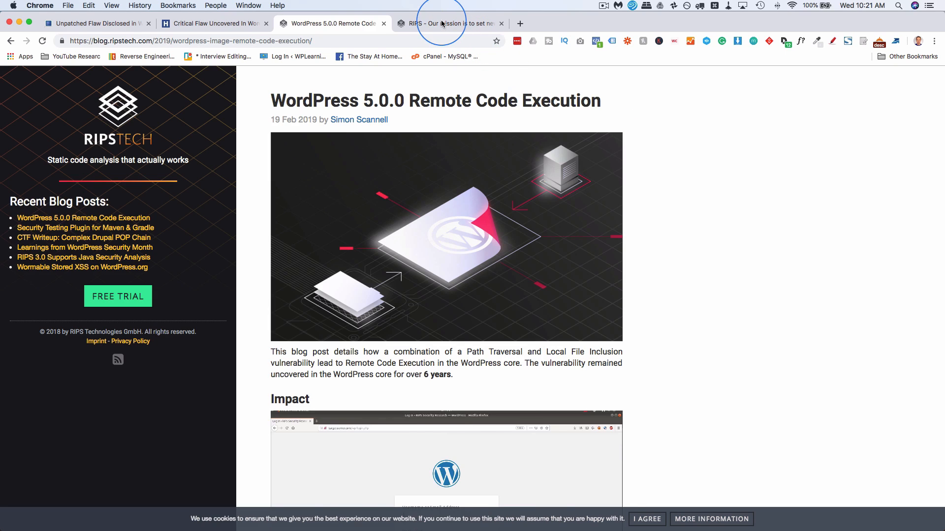
Switch to the RIPS company page tab showing the mission statement and history
click(448, 23)
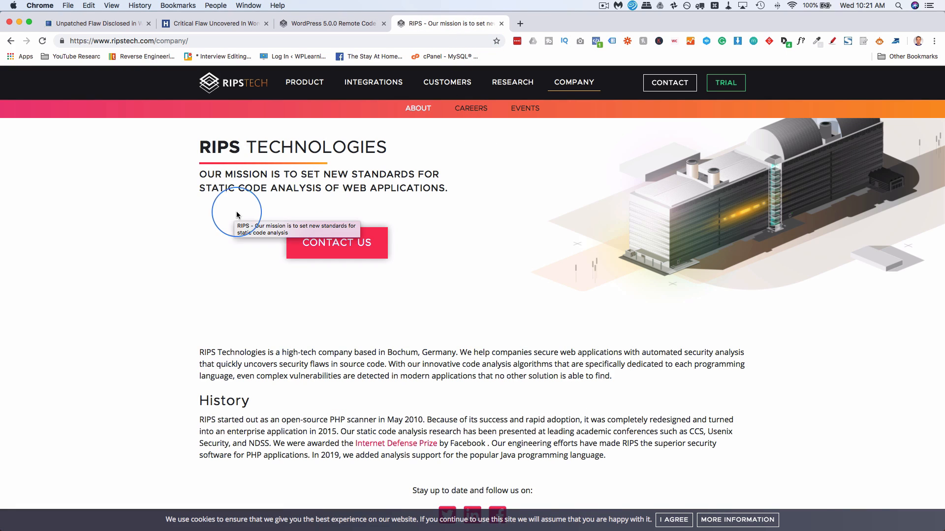
mouse_move(478, 353)
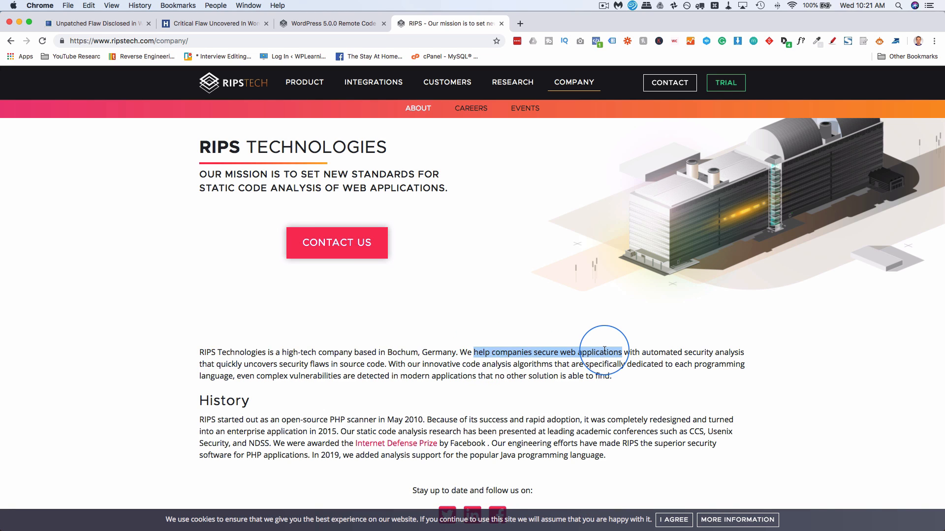
Switch back to the WordPress 5.0.0 Remote Code Execution blog post tab
click(331, 22)
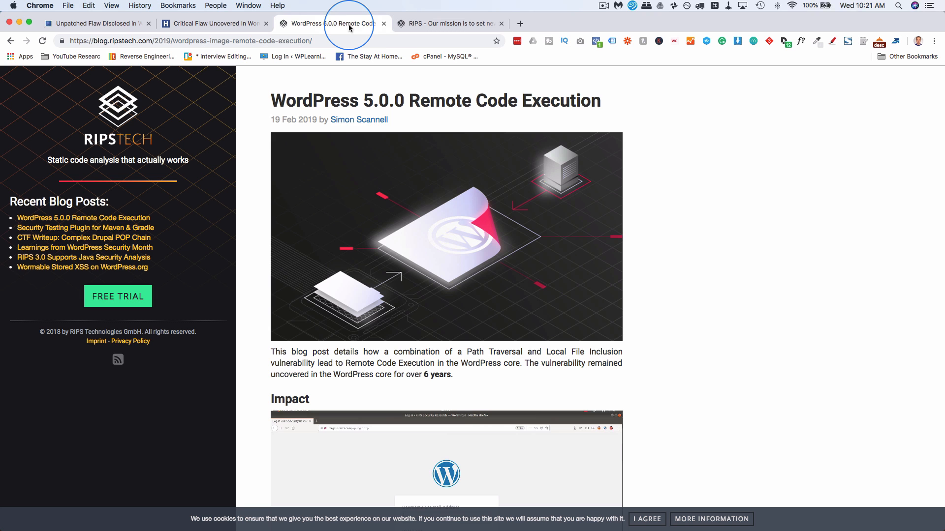
mouse_move(256, 215)
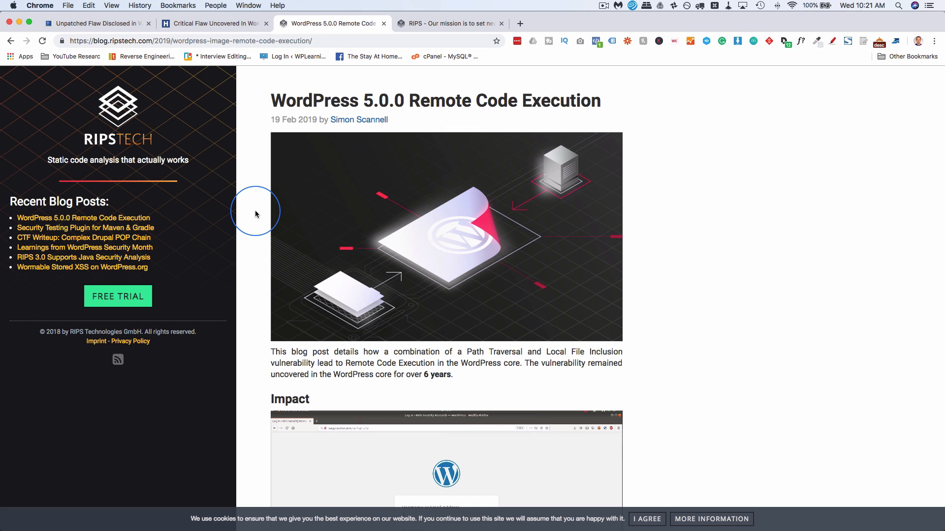
mouse_move(257, 245)
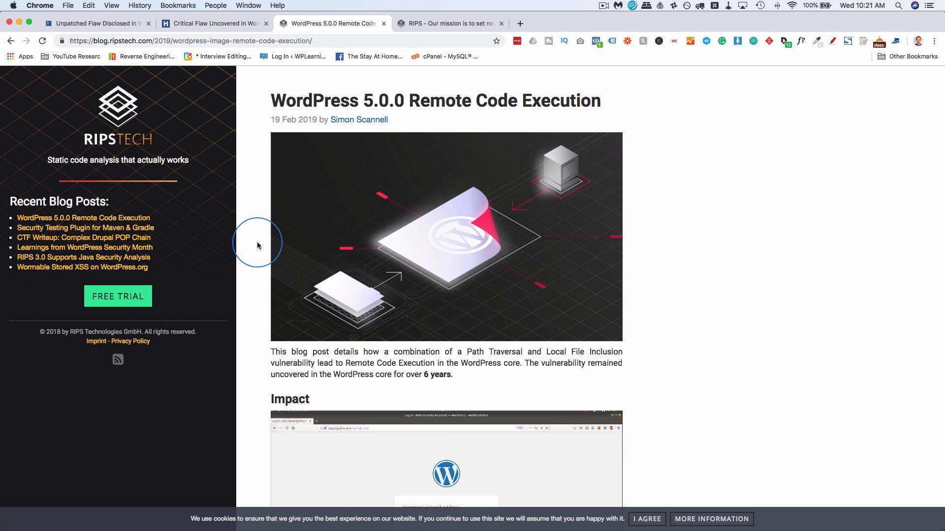
Scroll past the Impact video to the 'Who is affected?' section and Technical Analysis
scroll(down, 3)
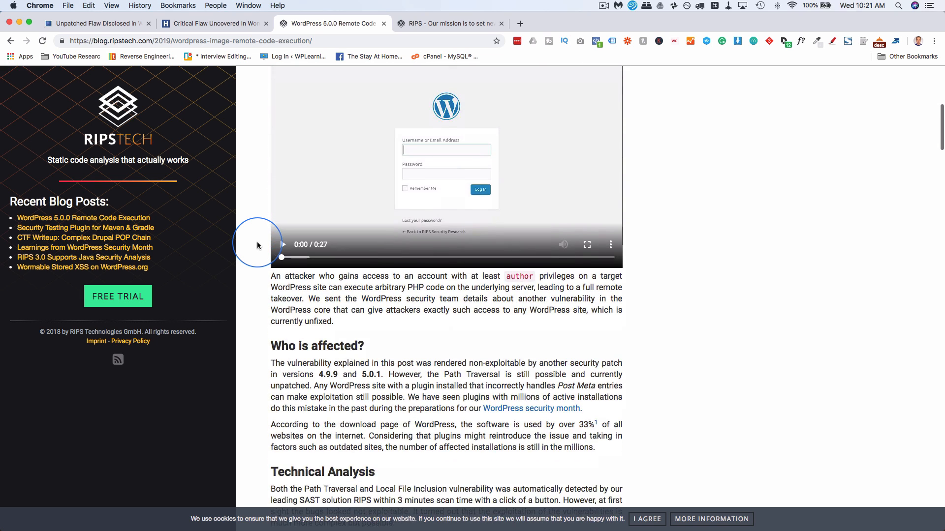
scroll(down, 3)
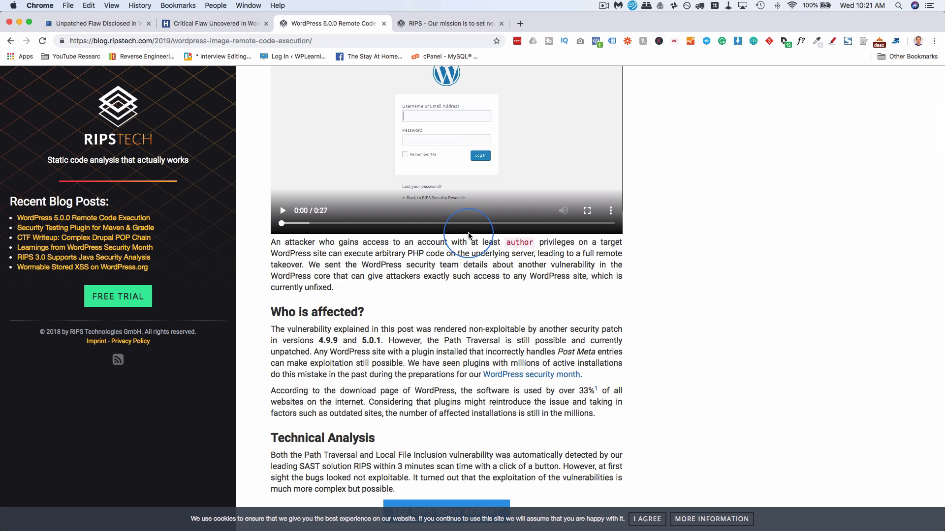
mouse_move(590, 241)
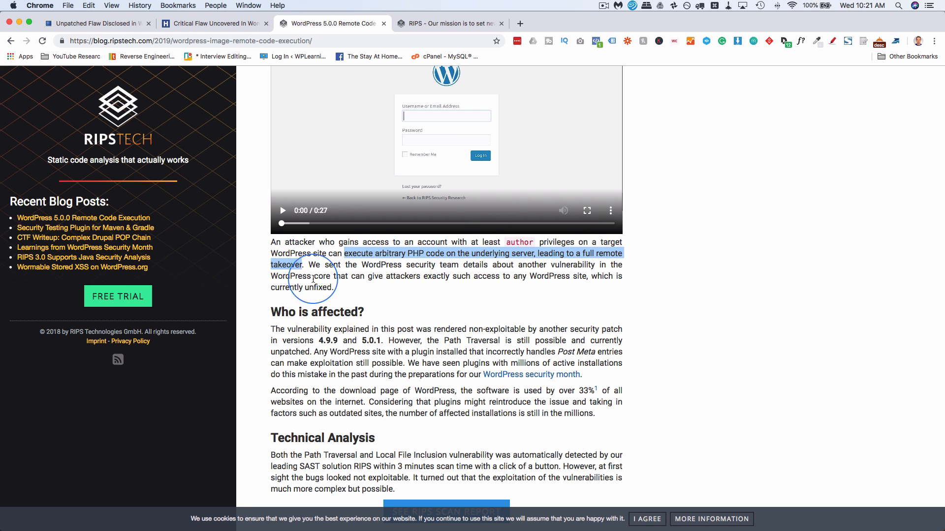
mouse_move(268, 289)
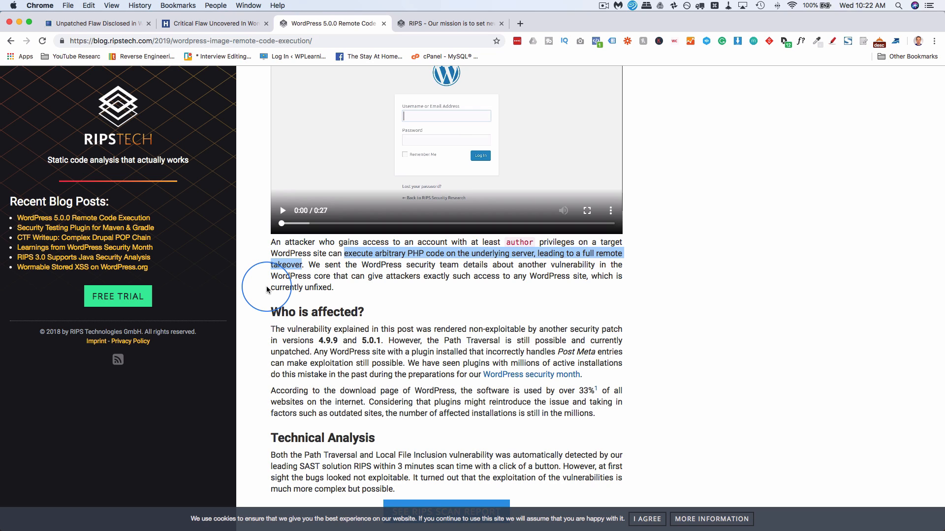
mouse_move(582, 272)
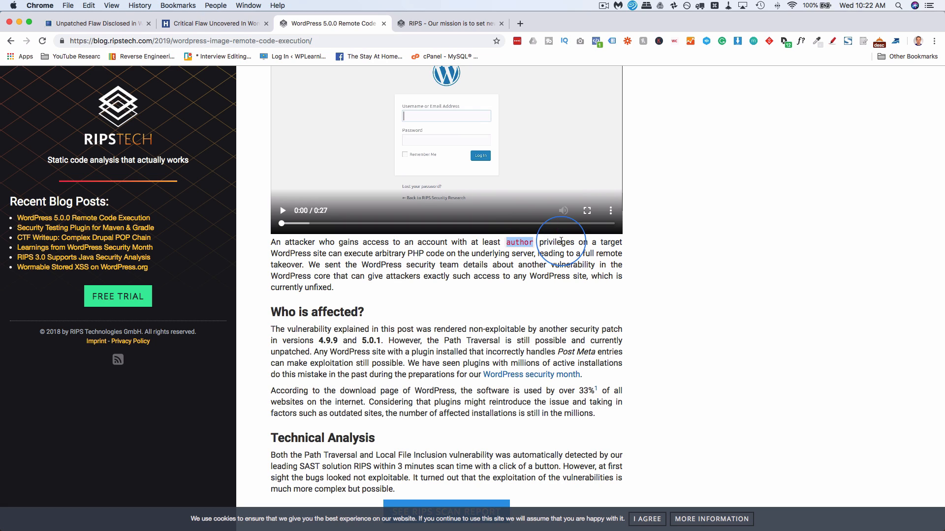
mouse_move(521, 242)
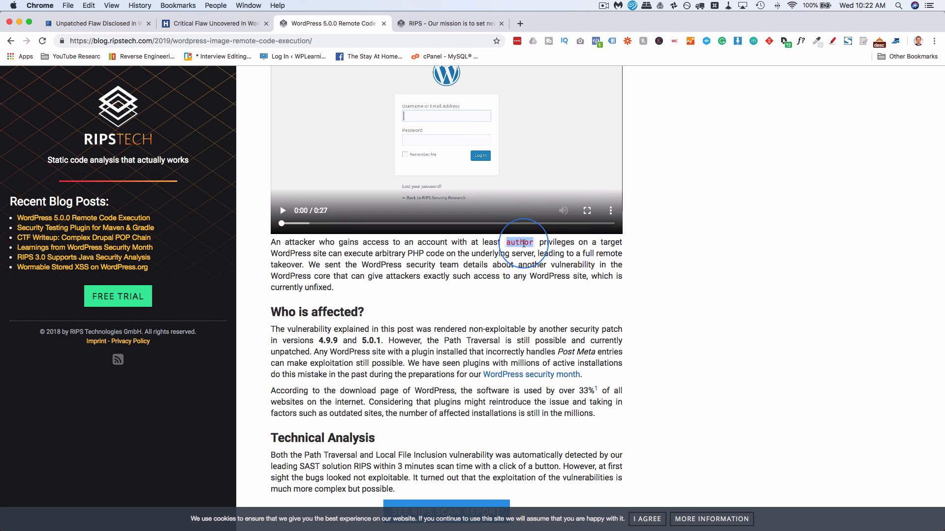